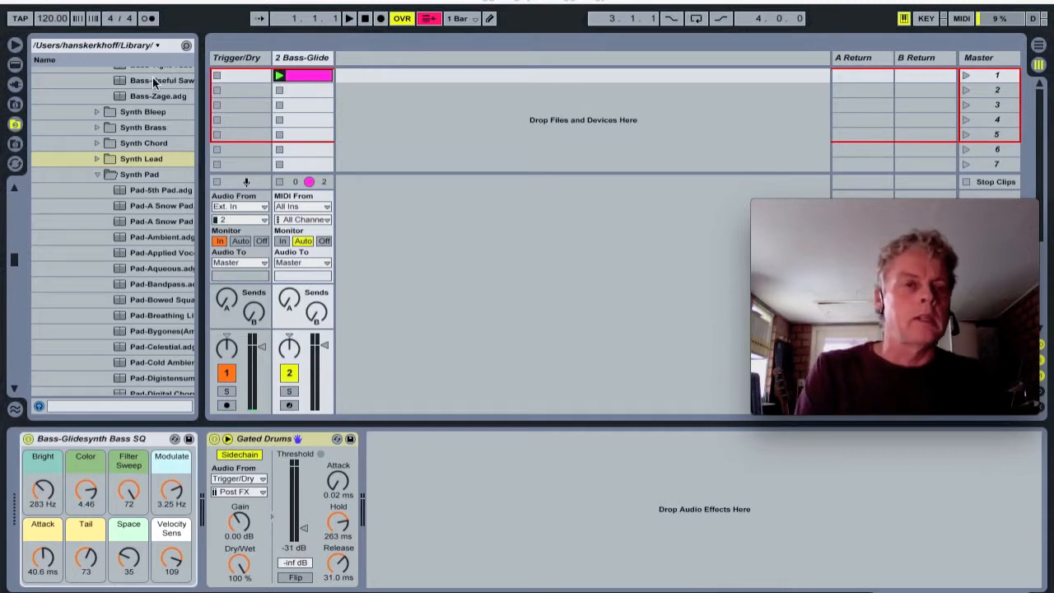
mouse_move(168, 167)
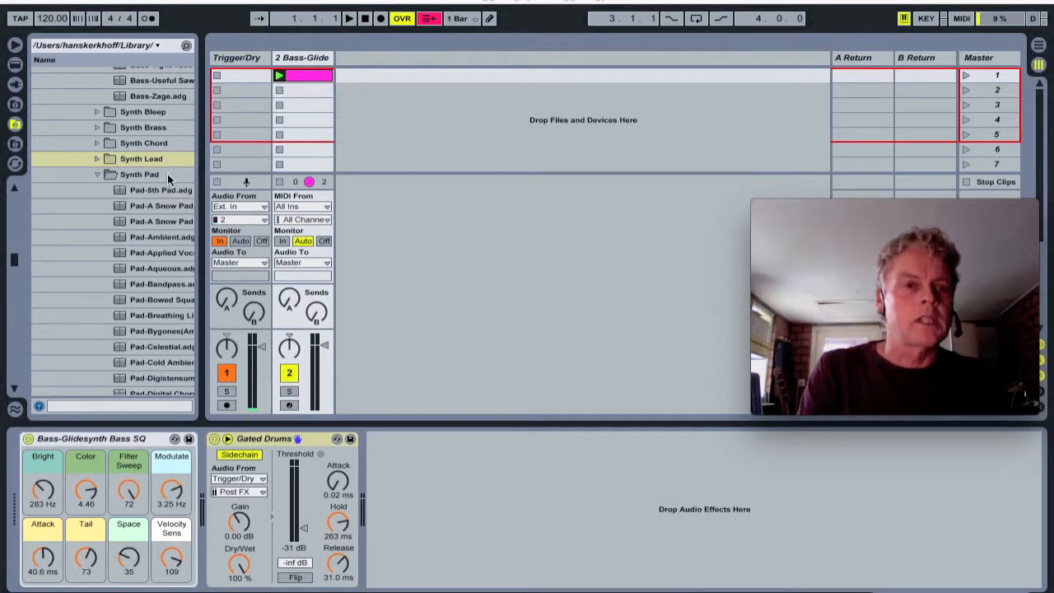
mouse_move(142, 214)
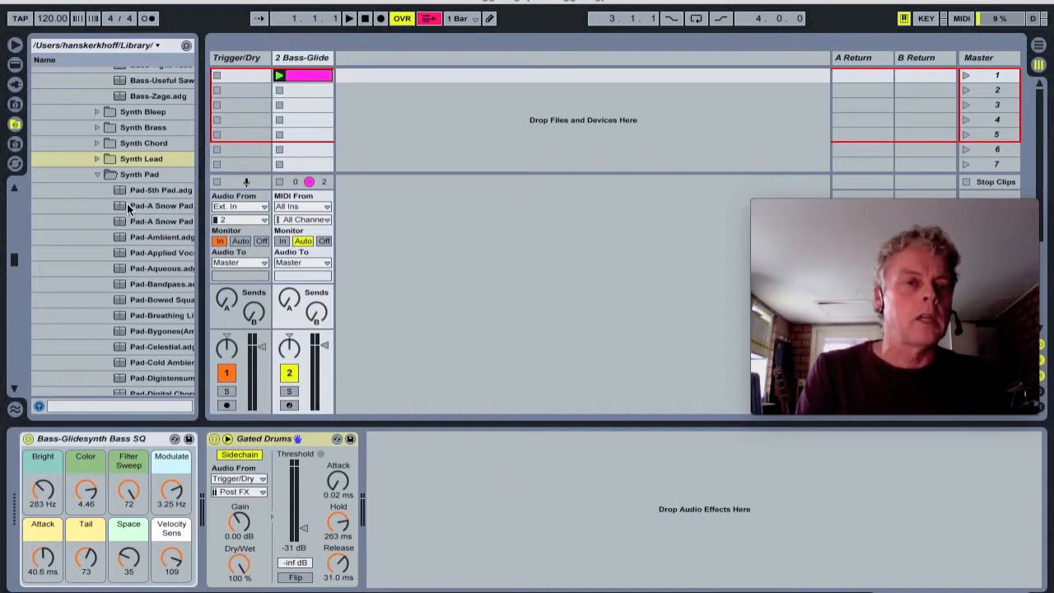
Step: Load the Pad-A Snow Pad preset as a new third track and reveal the Bass track's Gated Drums gate
click(162, 205)
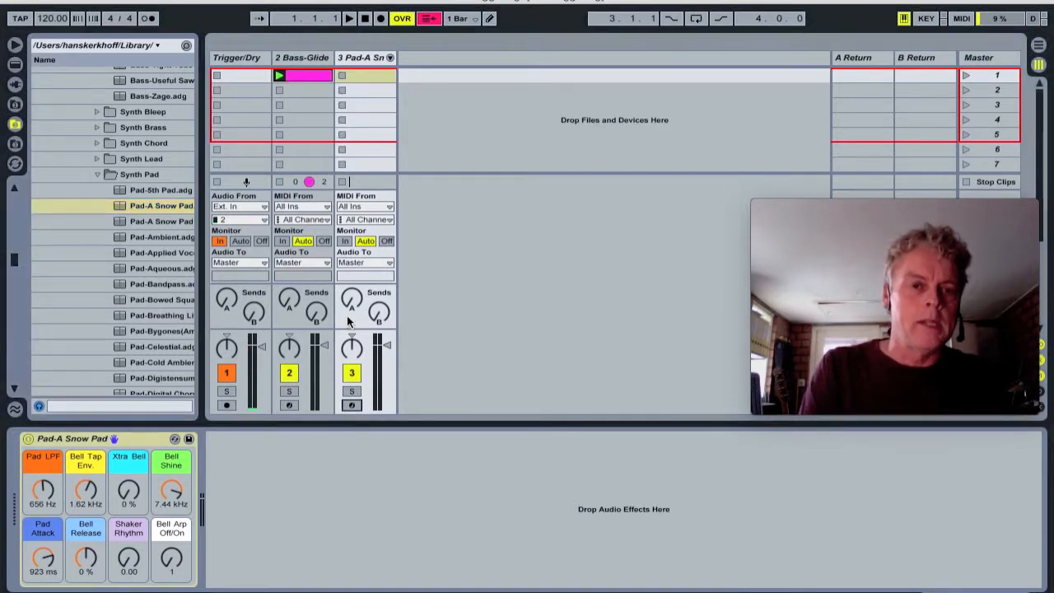
click(303, 58)
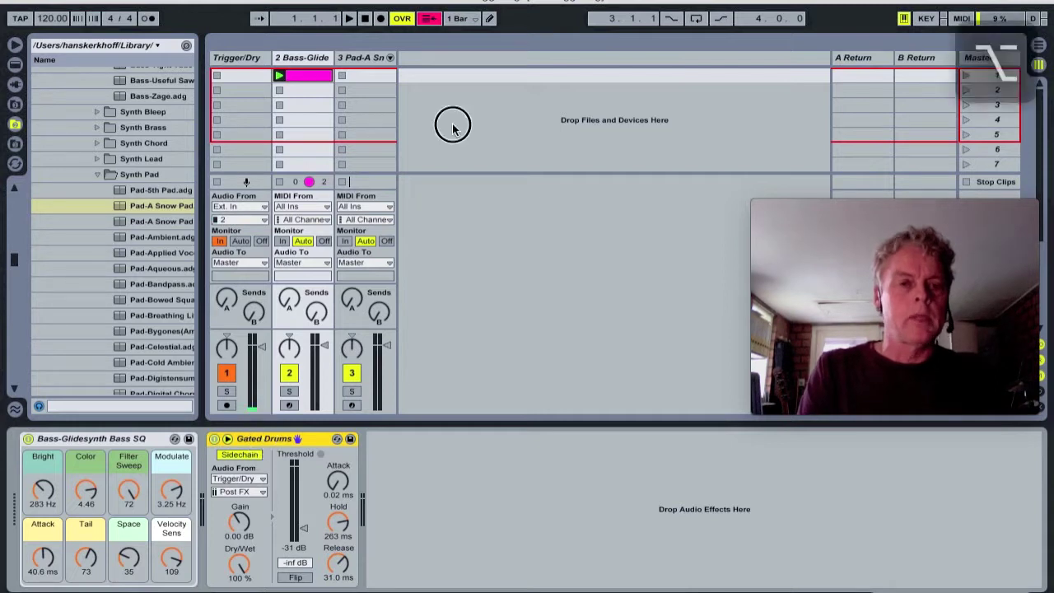
mouse_move(375, 81)
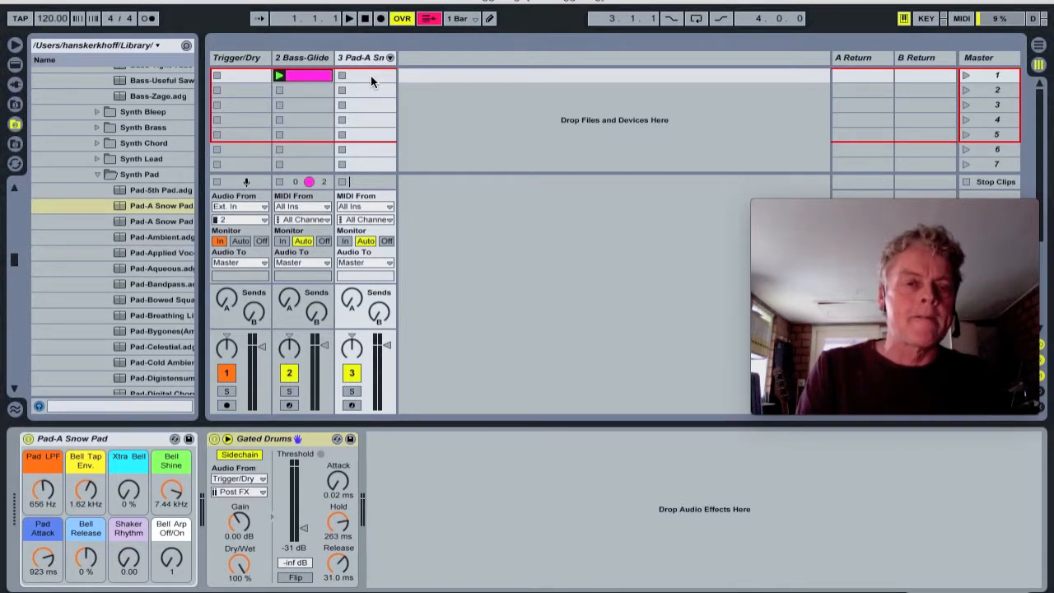
mouse_move(352, 154)
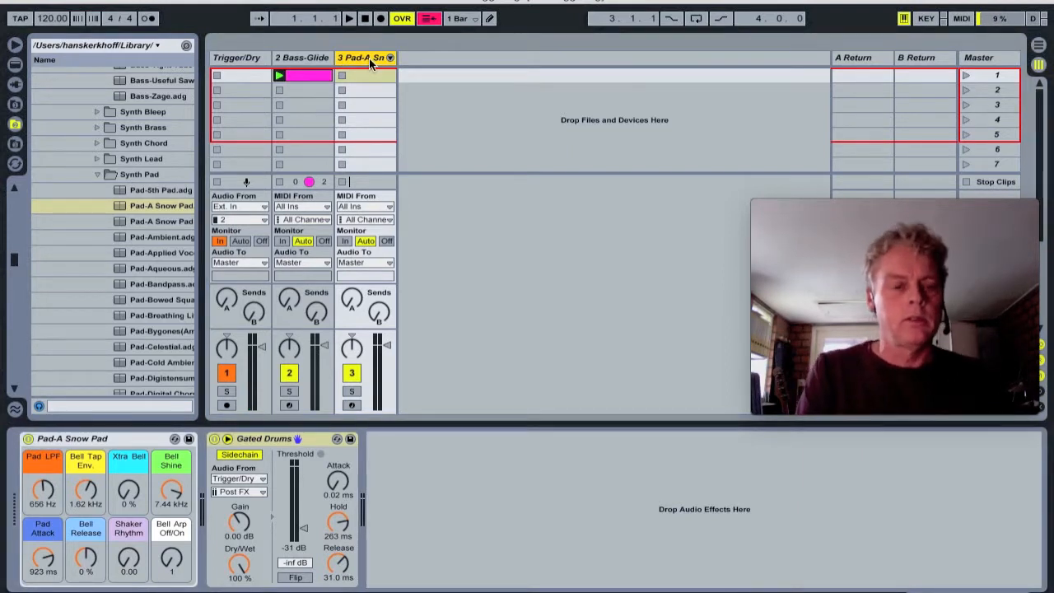
mouse_move(345, 89)
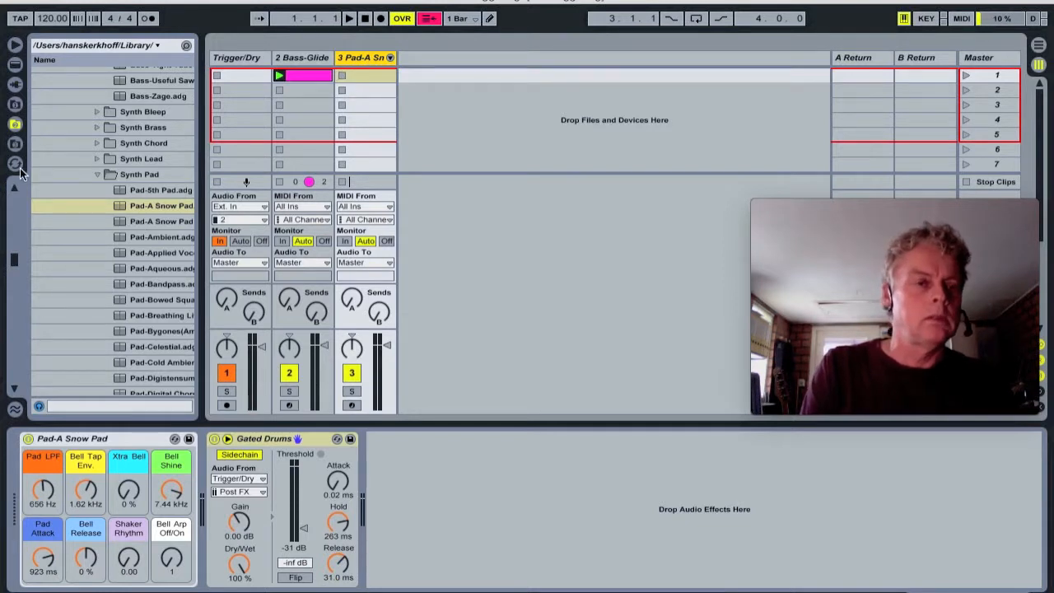
Step: Load Bells-Fantasy Land as a fourth track, give it the Gated Drums gate, and disarm it
text(bells-fanta)
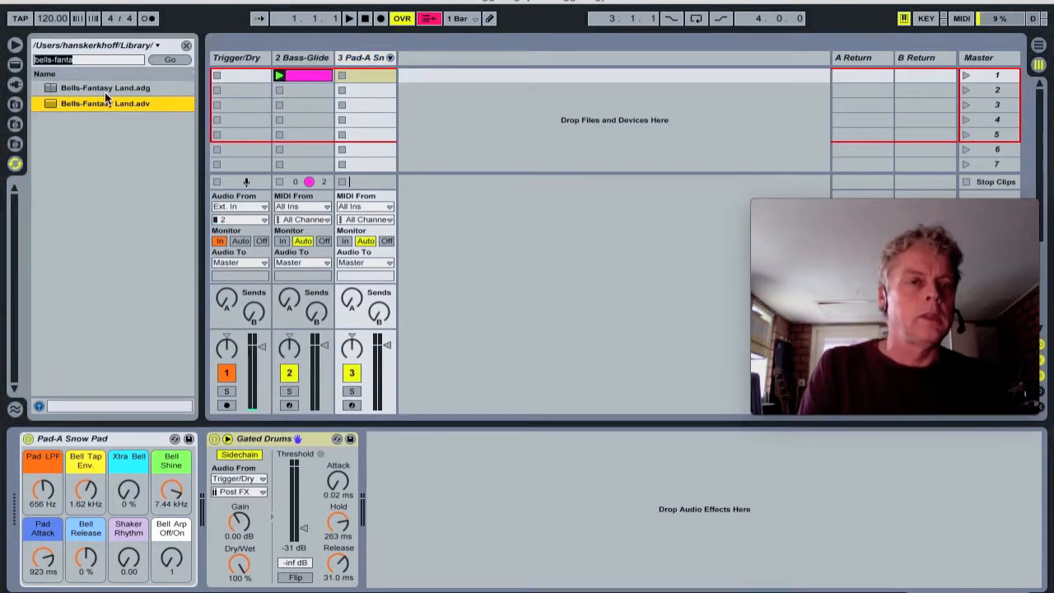
click(106, 88)
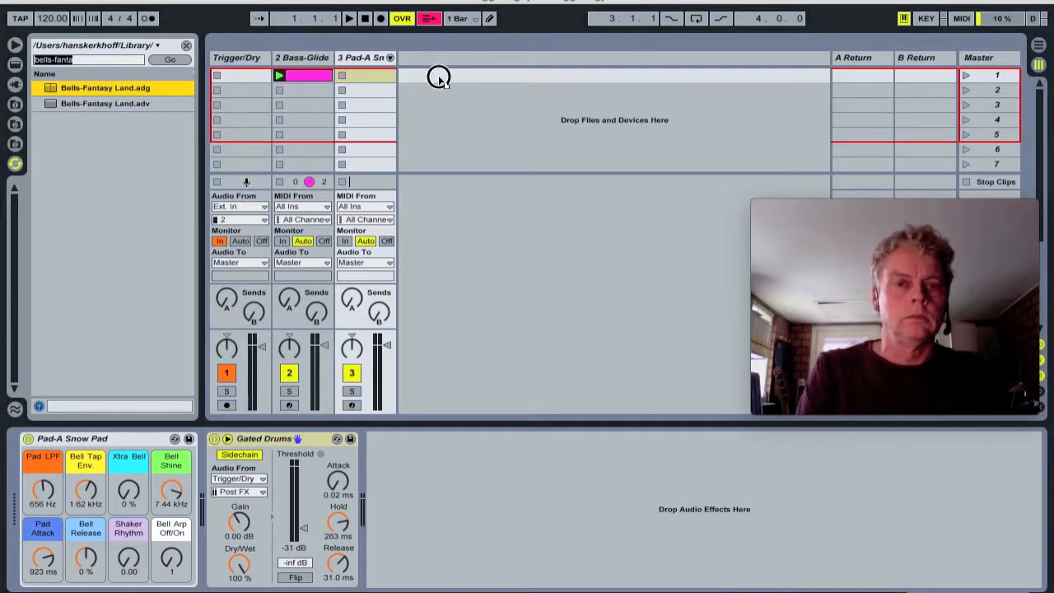
mouse_move(438, 78)
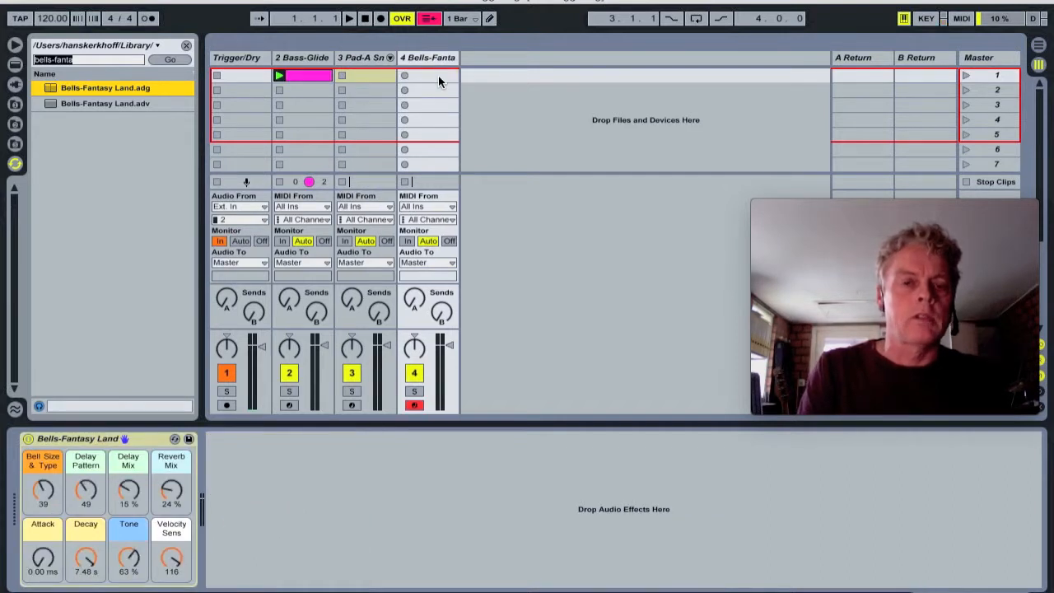
click(362, 58)
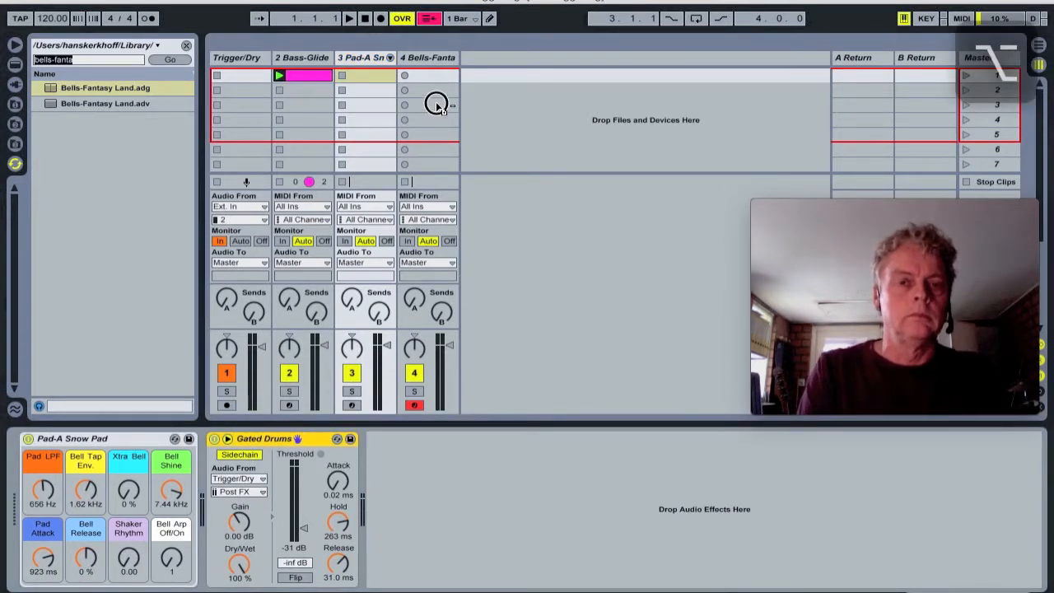
click(429, 56)
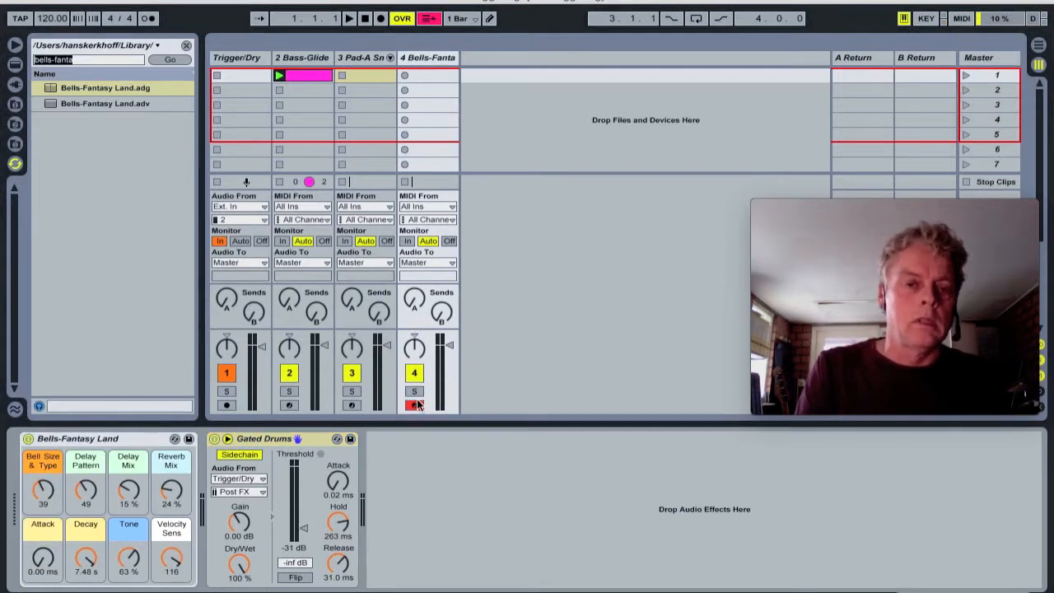
click(415, 405)
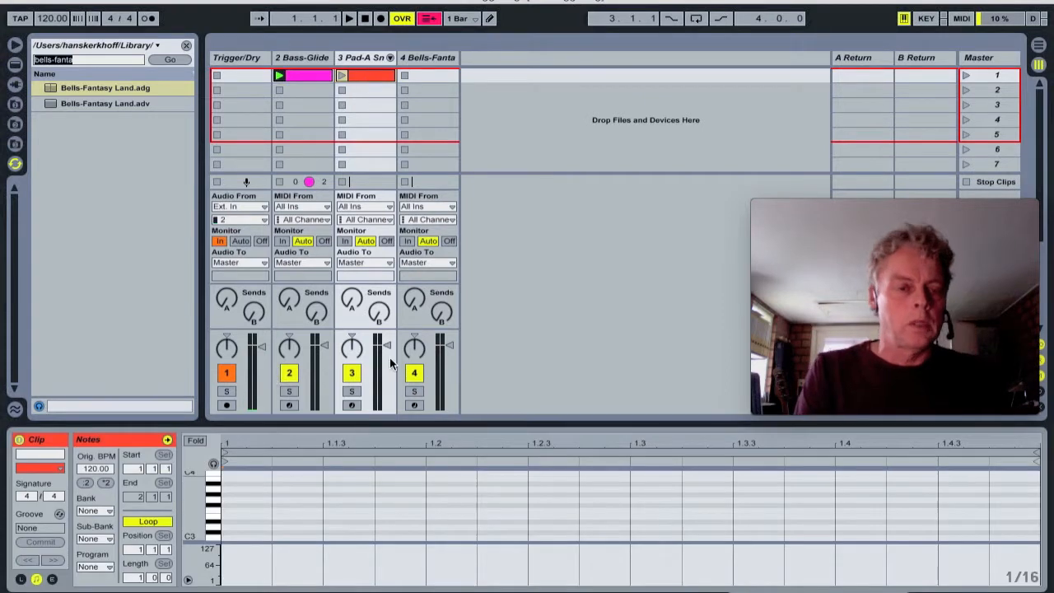
mouse_move(321, 397)
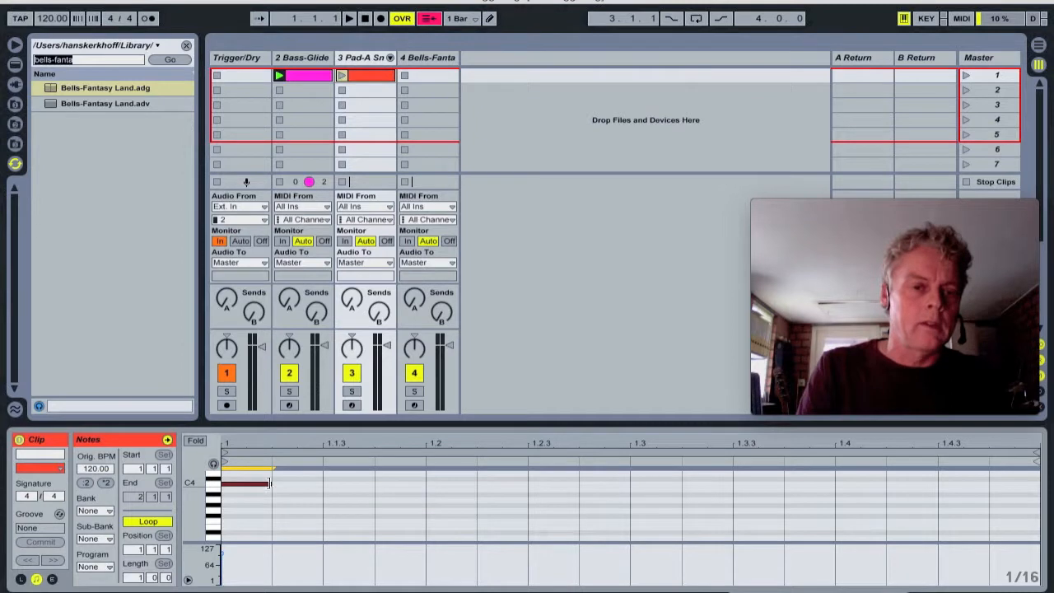
Step: Stretch the Pad clip's single note to sustain across the whole one-bar loop
drag(272, 471, 1025, 471)
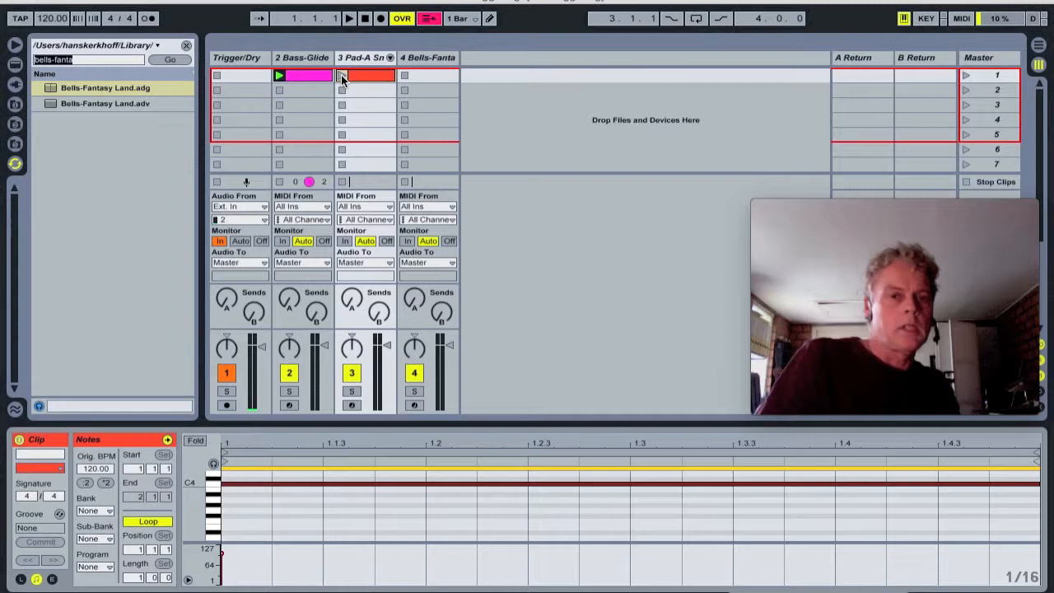
Step: Launch the Pad clip with the Bass, briefly solo the Bass track, then stop playback
click(349, 18)
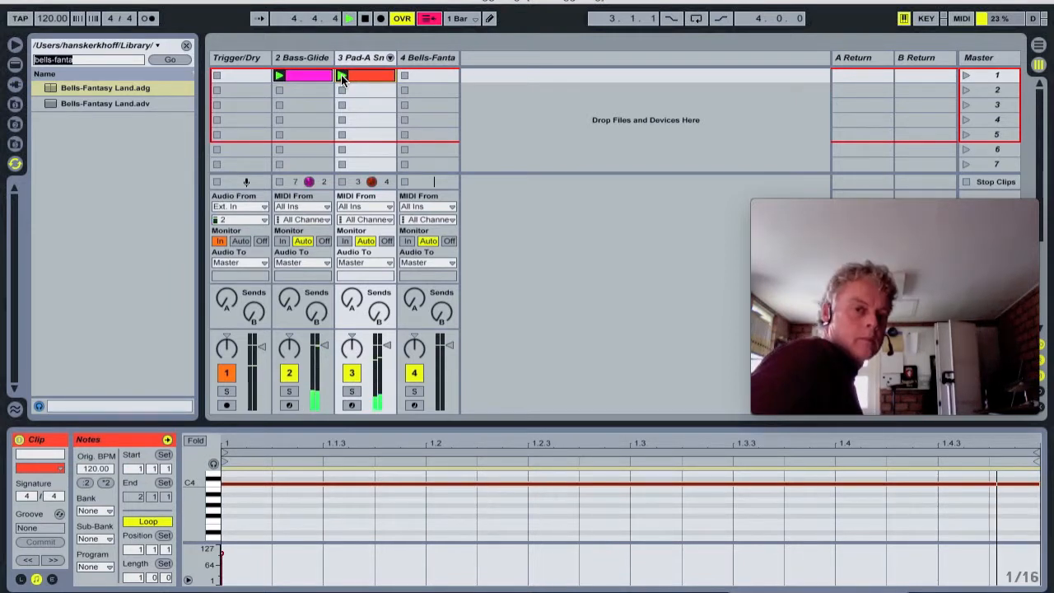
click(342, 76)
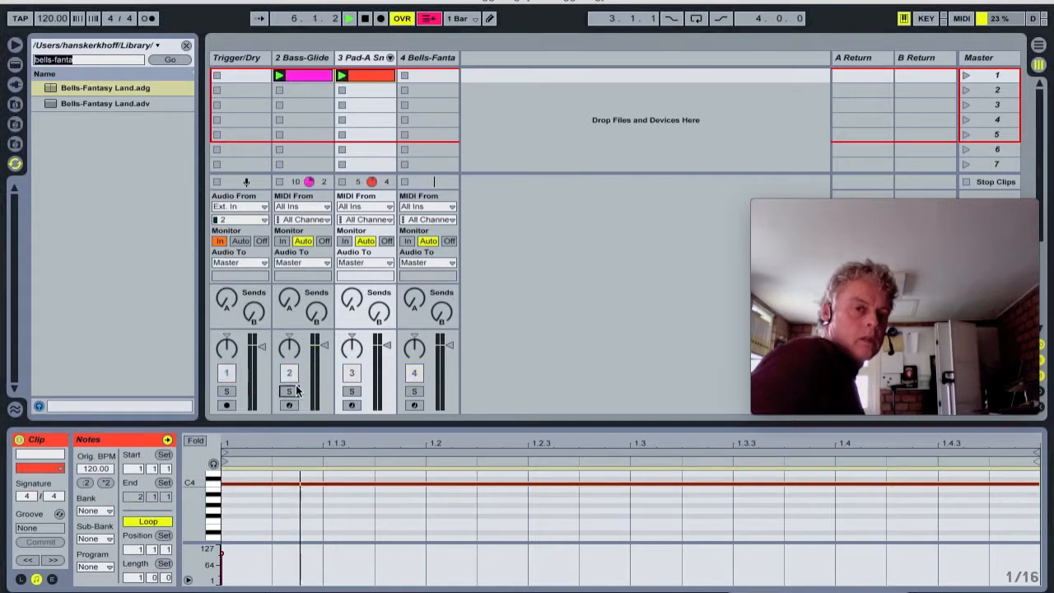
click(290, 392)
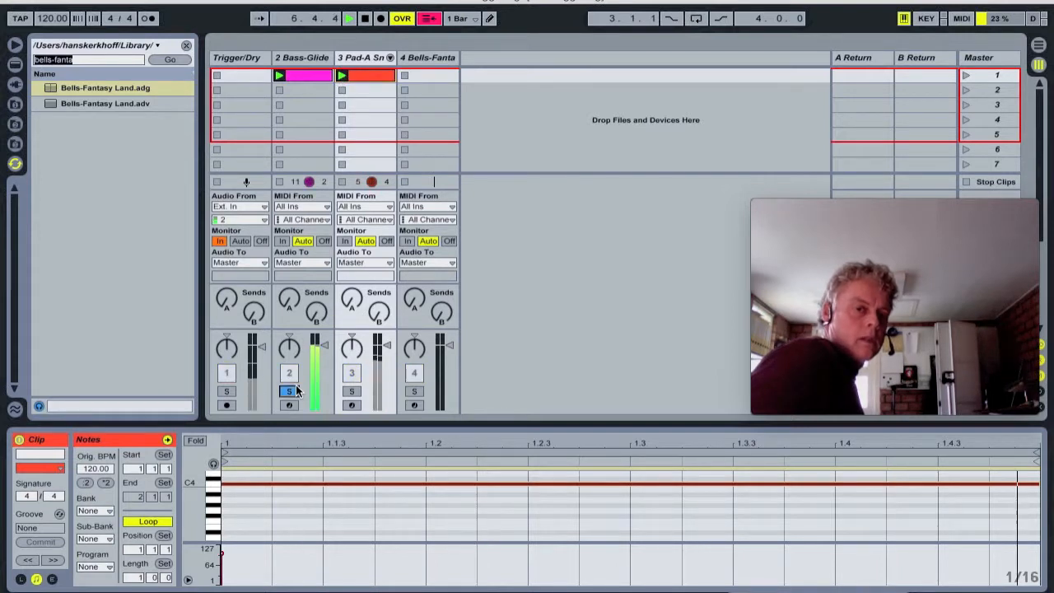
click(352, 391)
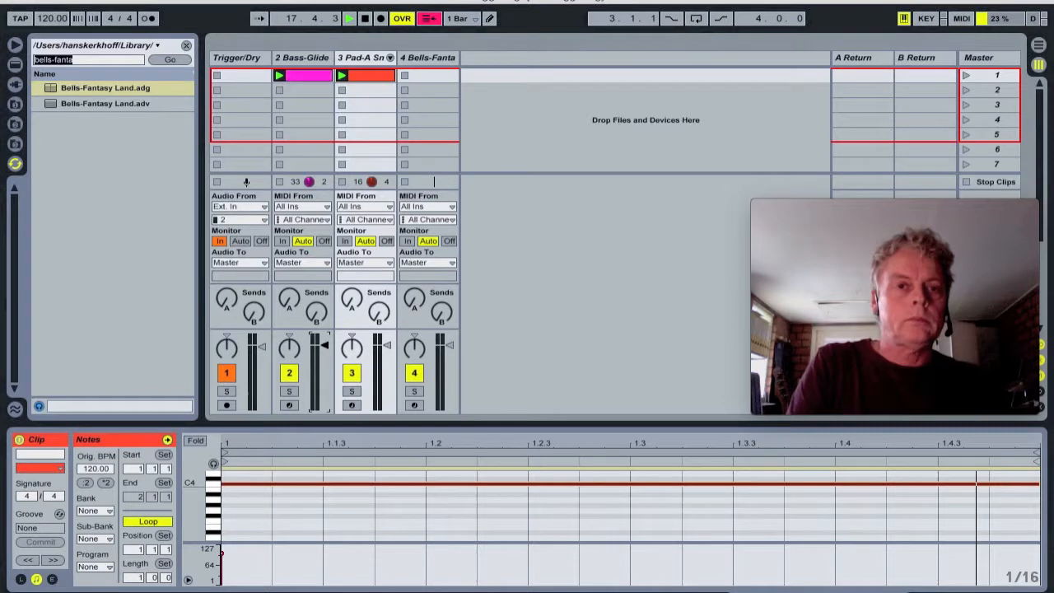
click(366, 18)
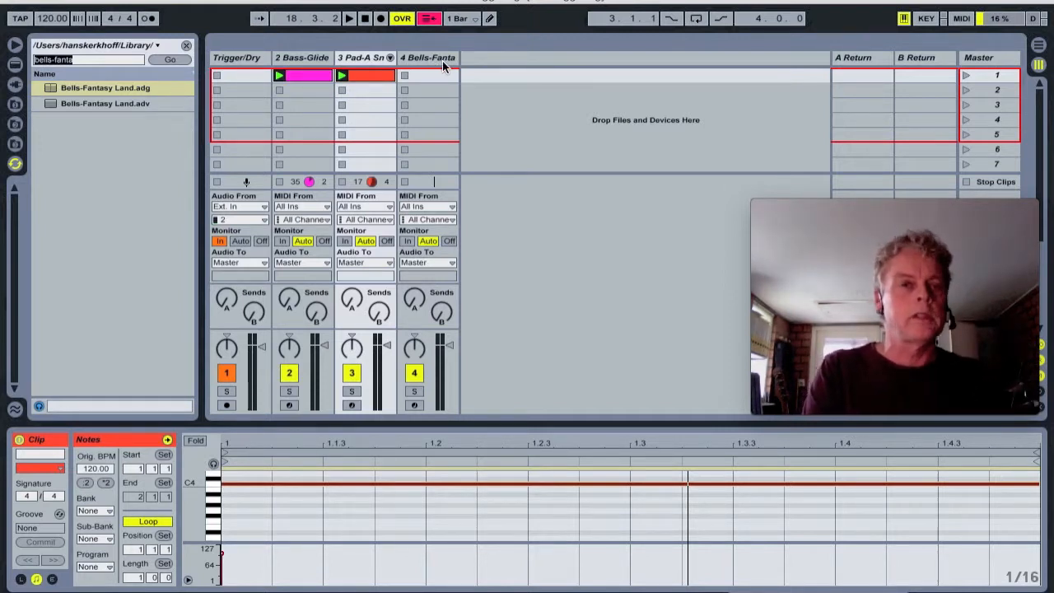
mouse_move(66, 122)
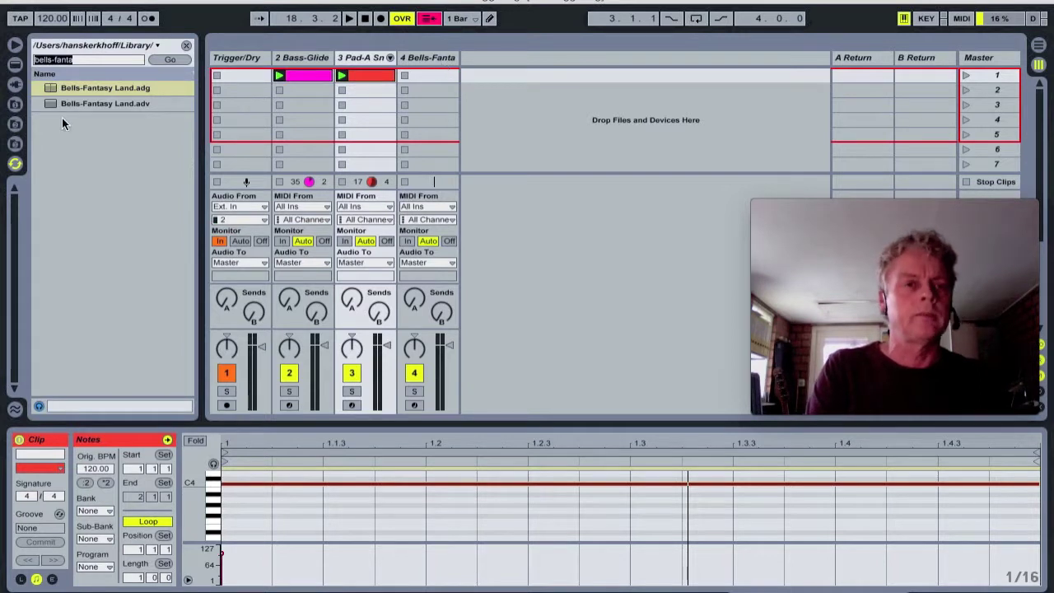
Step: Create an empty one-bar clip on the Bells track for the rising arpeggio
click(404, 76)
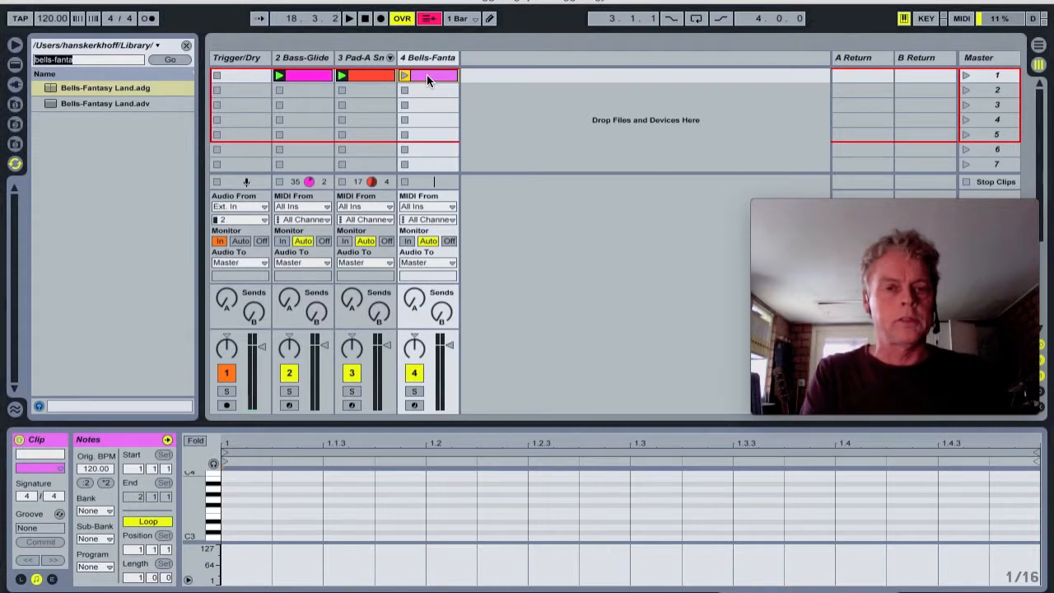
click(405, 76)
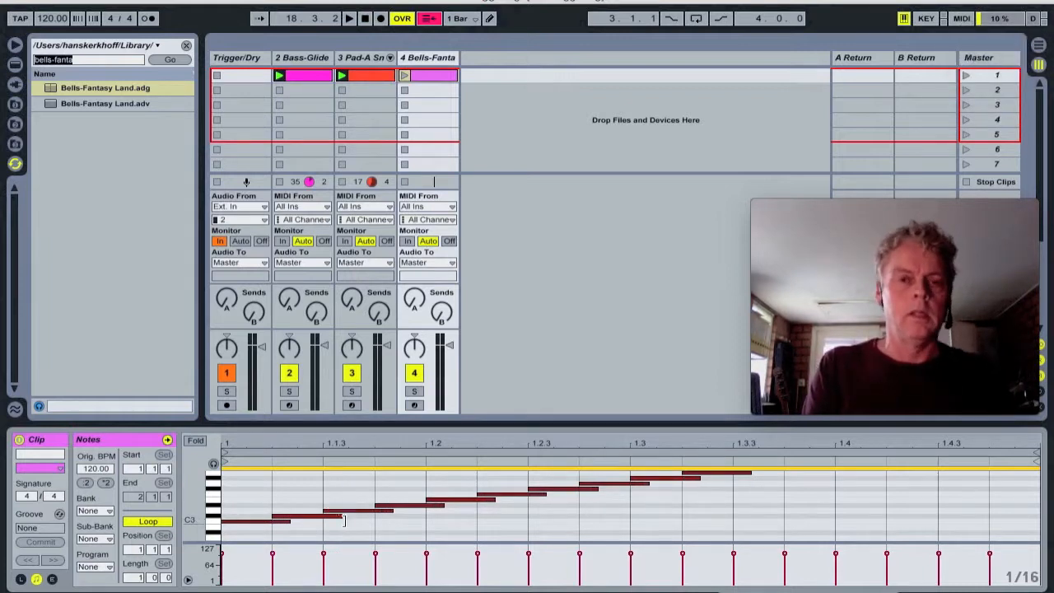
Step: Launch the Bells arpeggio clip together with the Bass and Pad clips
click(404, 76)
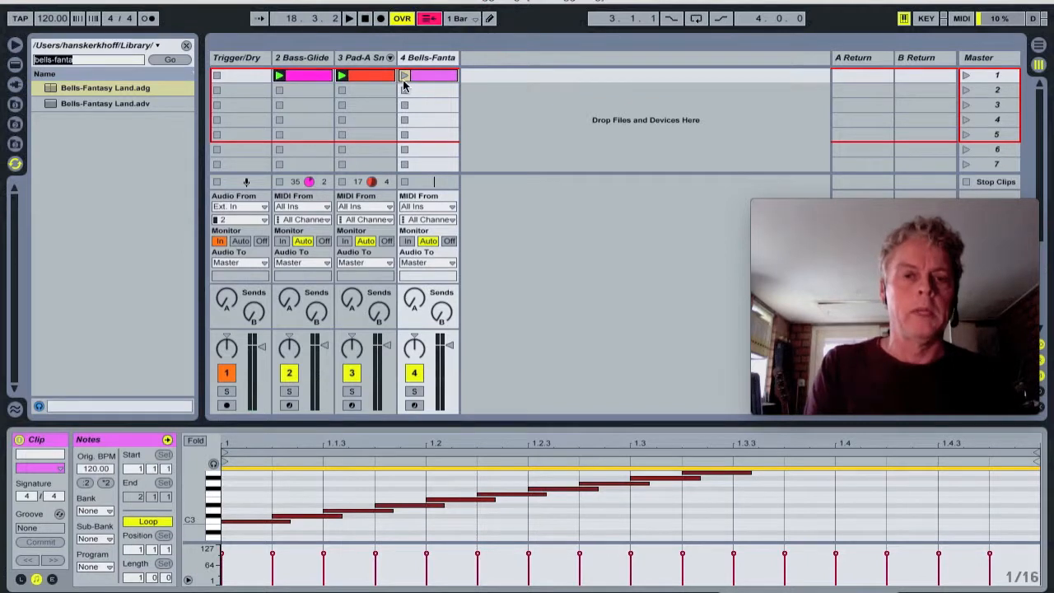
click(406, 75)
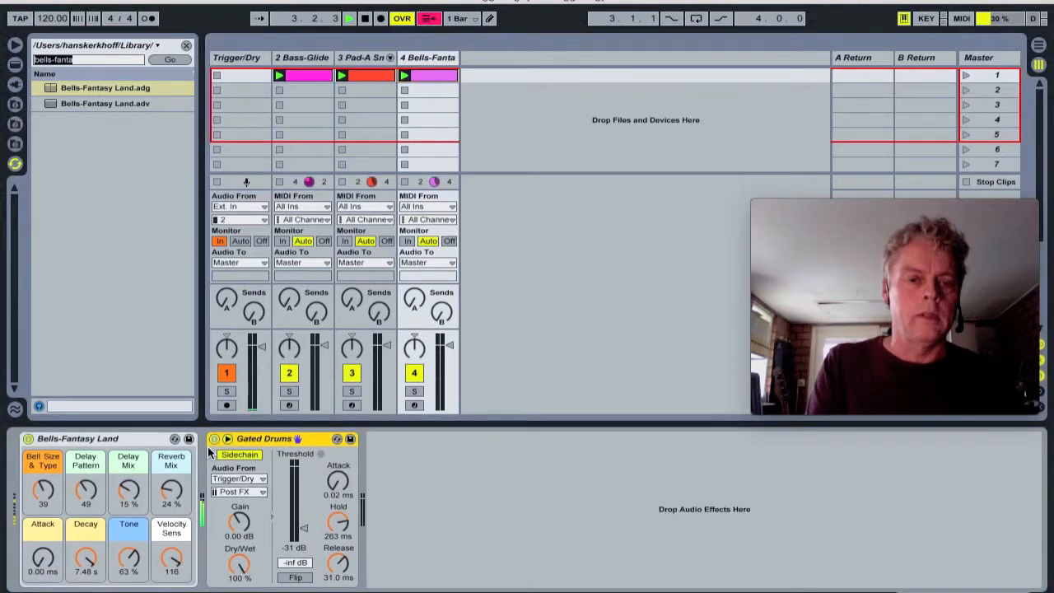
Step: Let the Bass, Pad and Bells clips loop together, then stop playback
click(214, 438)
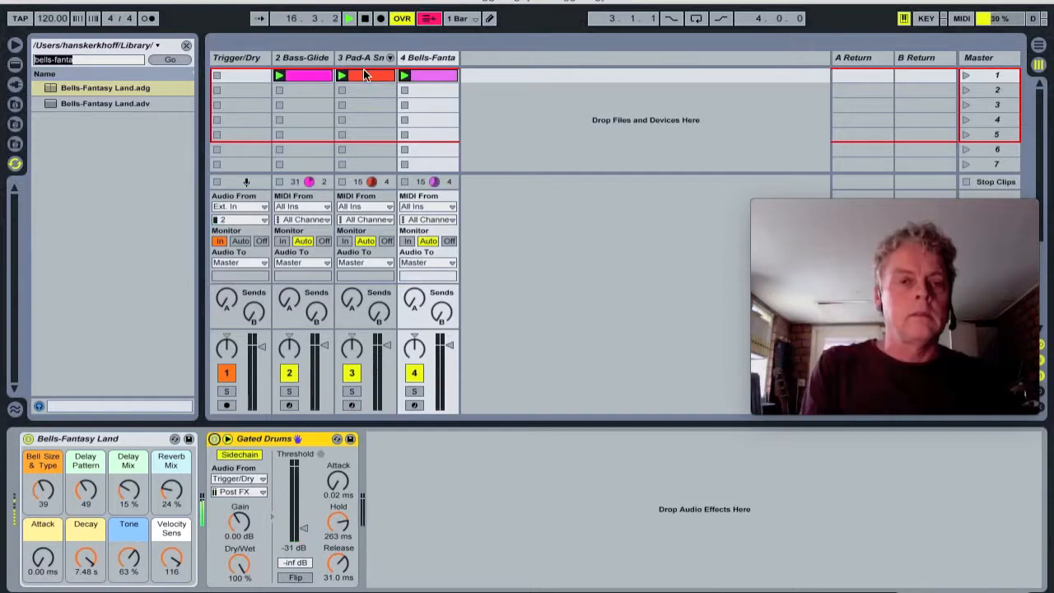
click(366, 18)
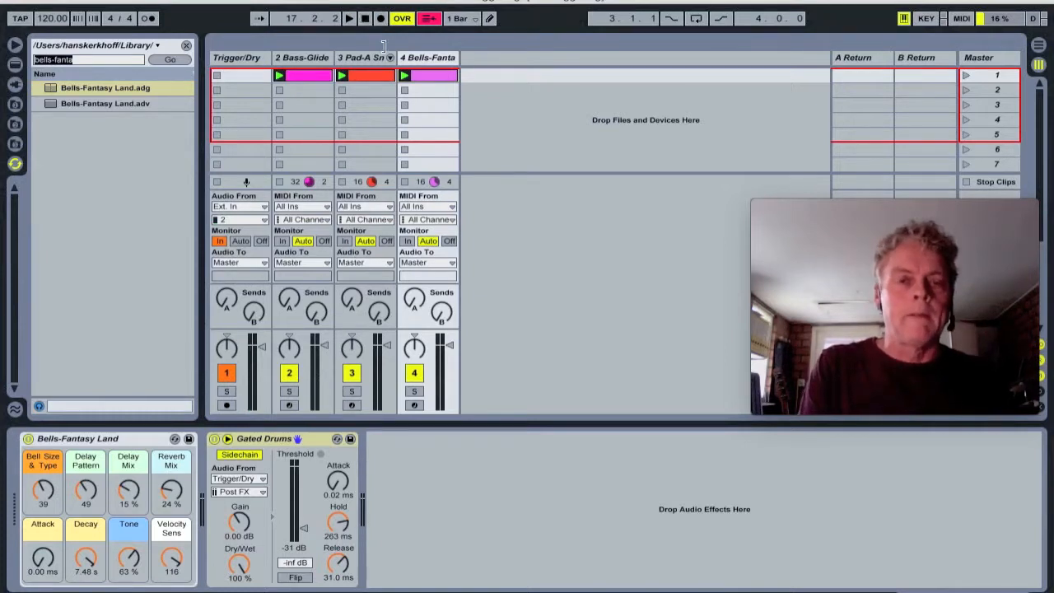
mouse_move(428, 64)
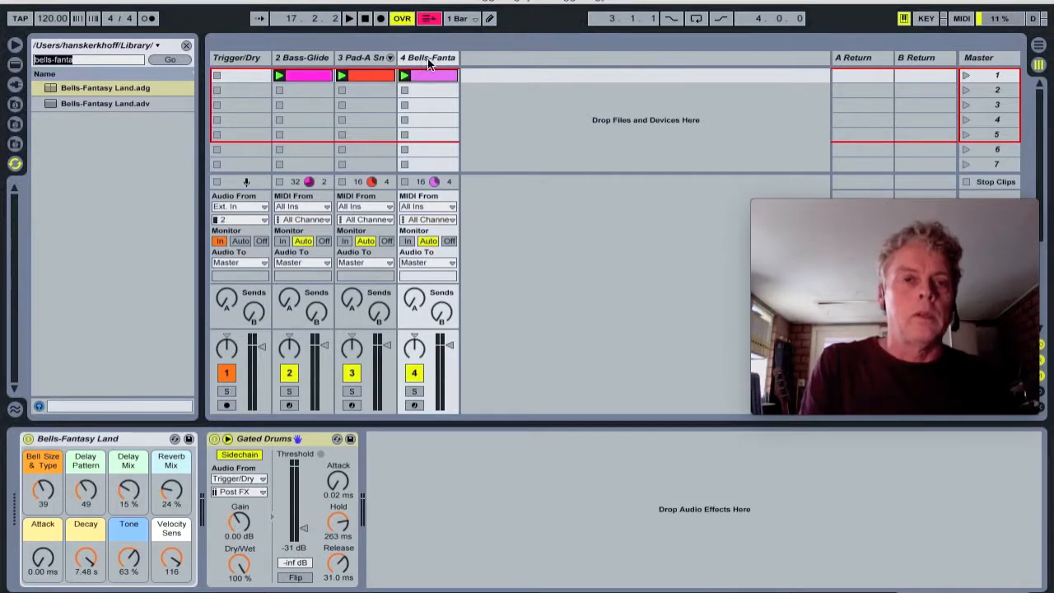